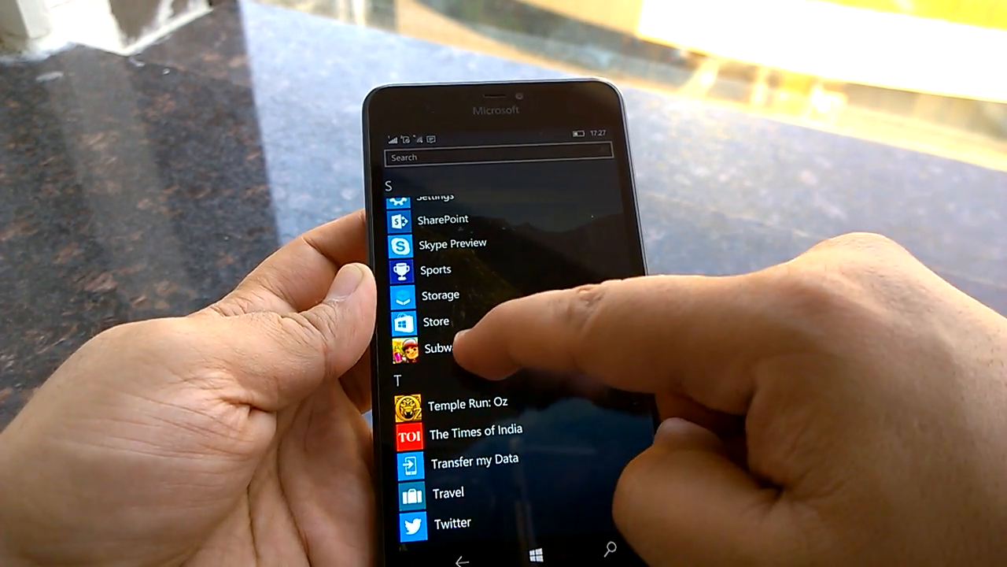
Step: Launch Subway Surfers from the All Apps list and resume the paused run
left_click(431, 348)
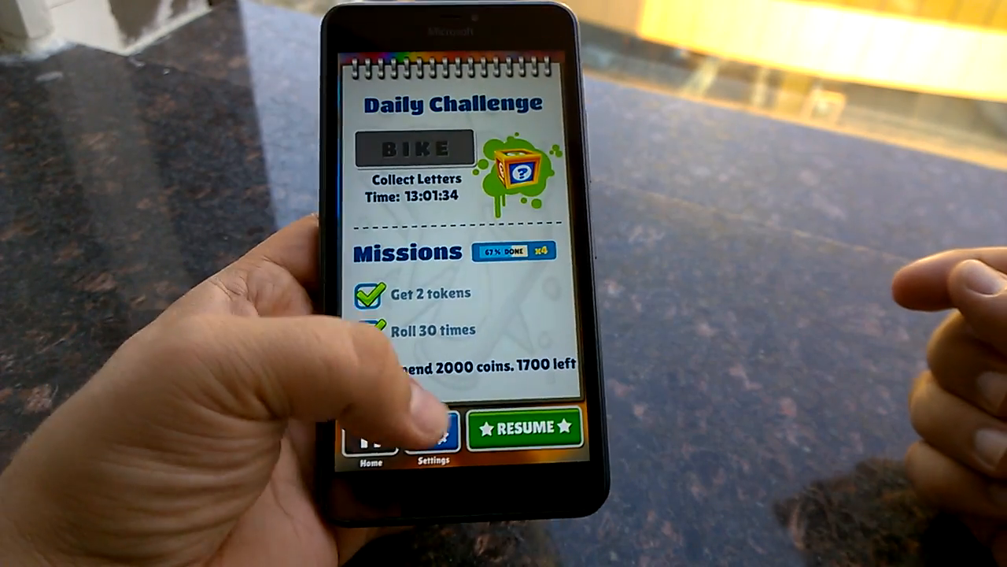
left_click(524, 428)
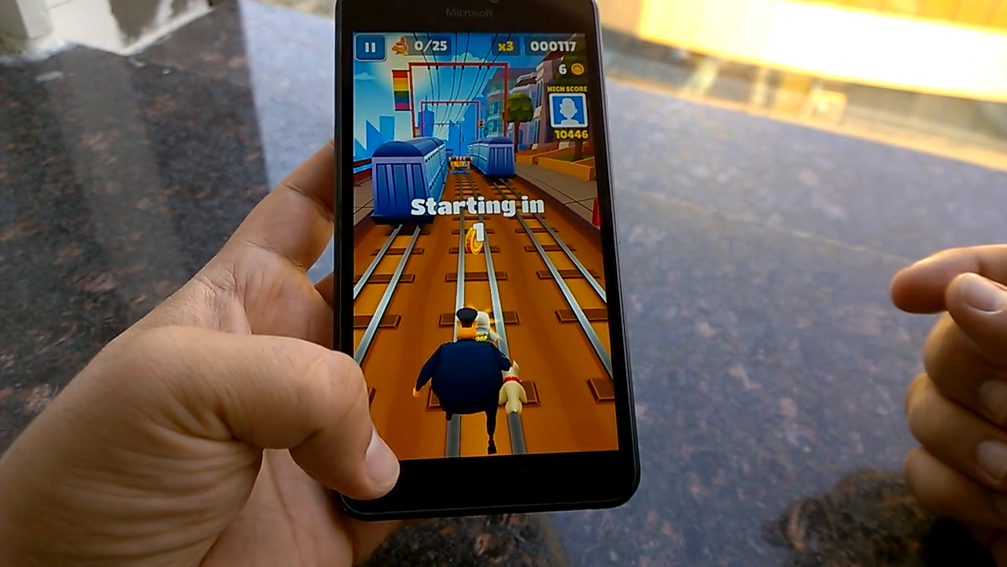